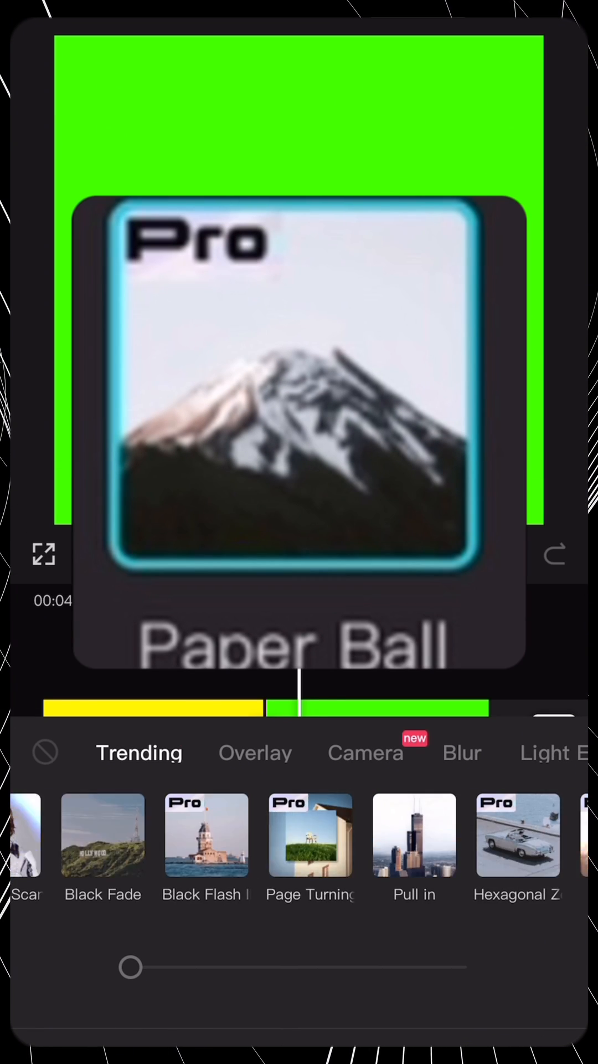
# Step: Apply the Paper Ball transition between the yellow and green clips, then start a new project with the brain photo
pyautogui.click(298, 835)
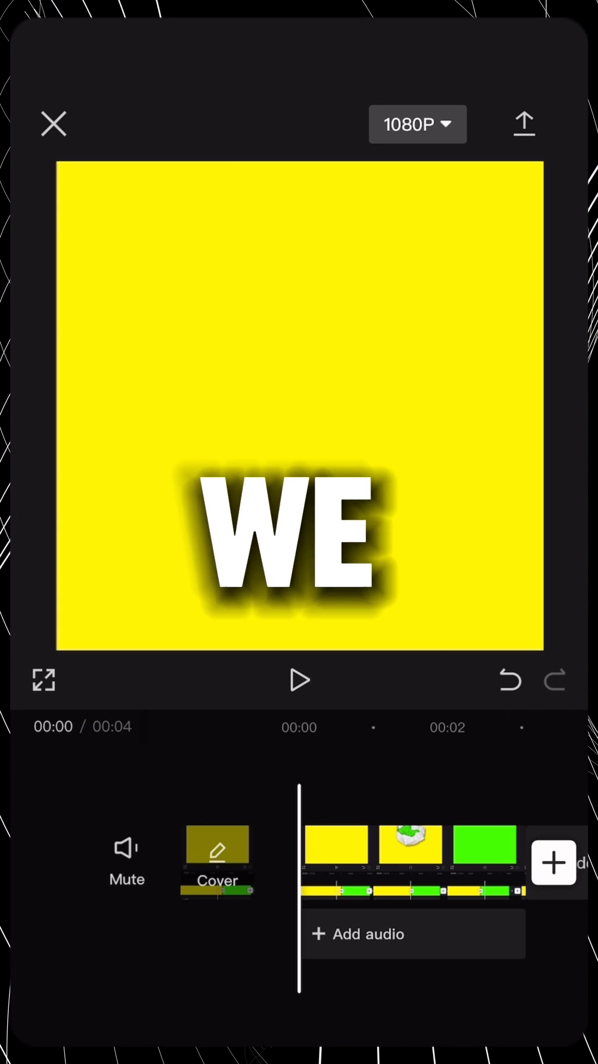
pyautogui.click(523, 124)
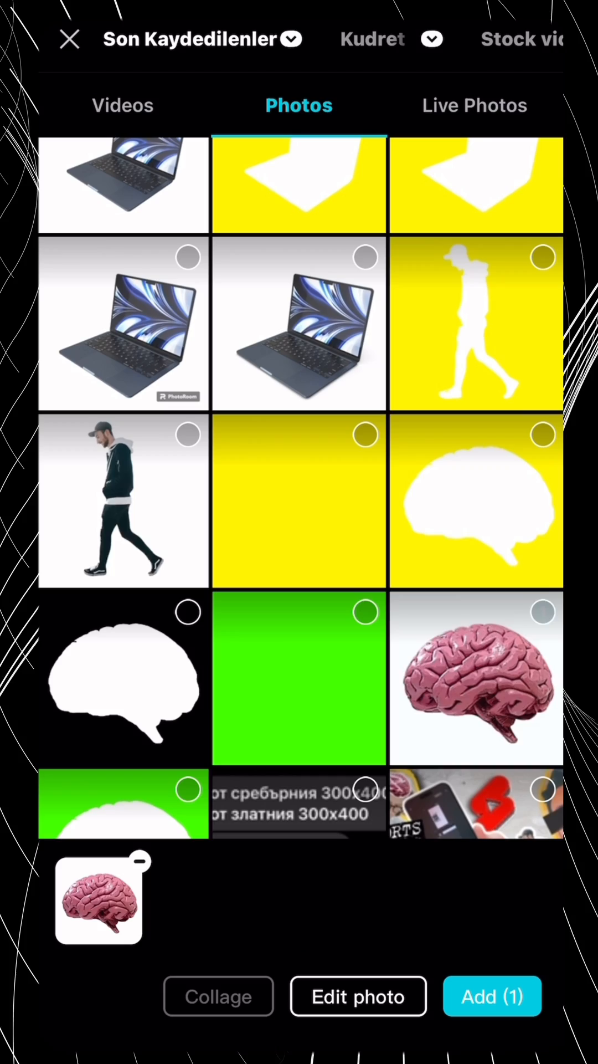
pyautogui.click(492, 996)
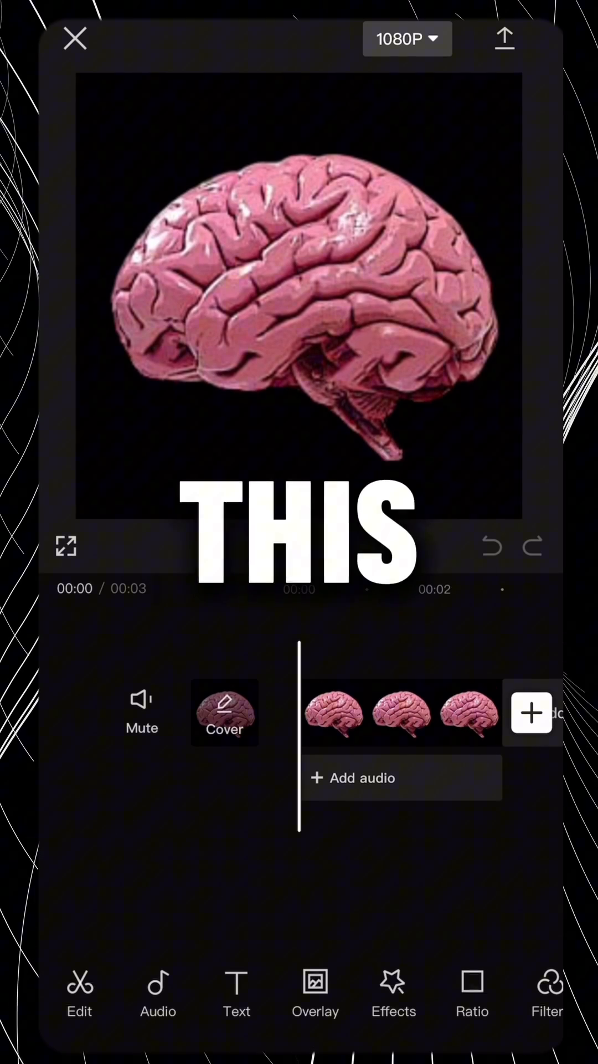
# Step: Overlay the torn-paper yellow video on the brain clip and chroma-key out the green inside the hole
pyautogui.click(531, 712)
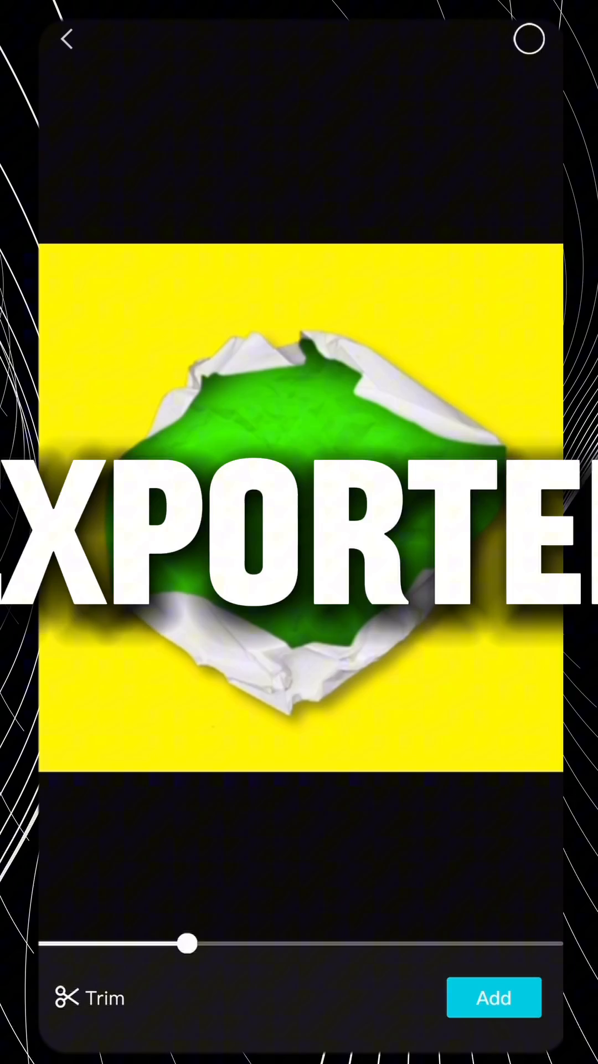
pyautogui.click(494, 997)
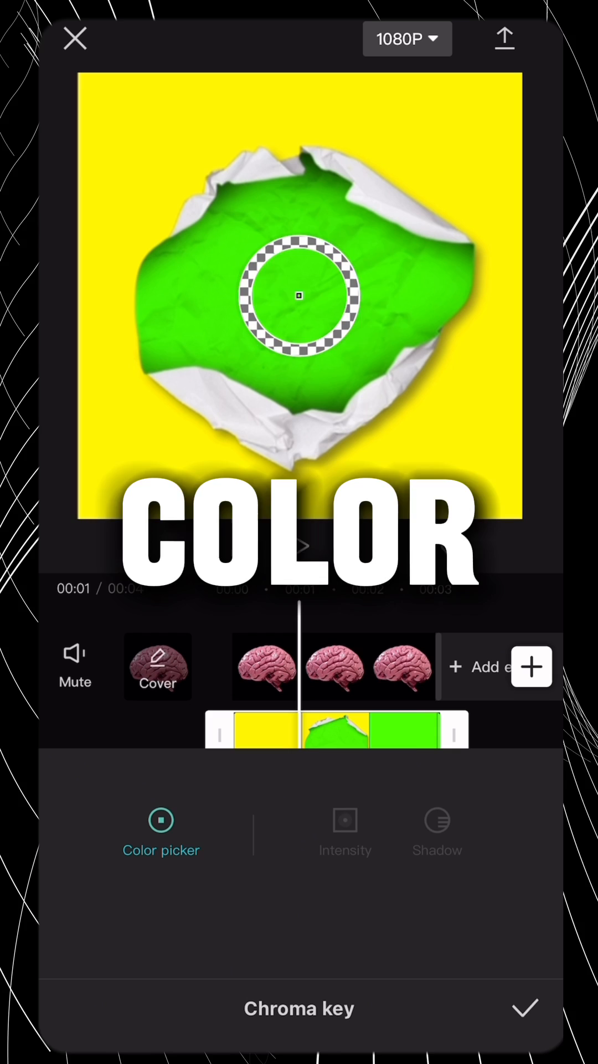
pyautogui.click(345, 821)
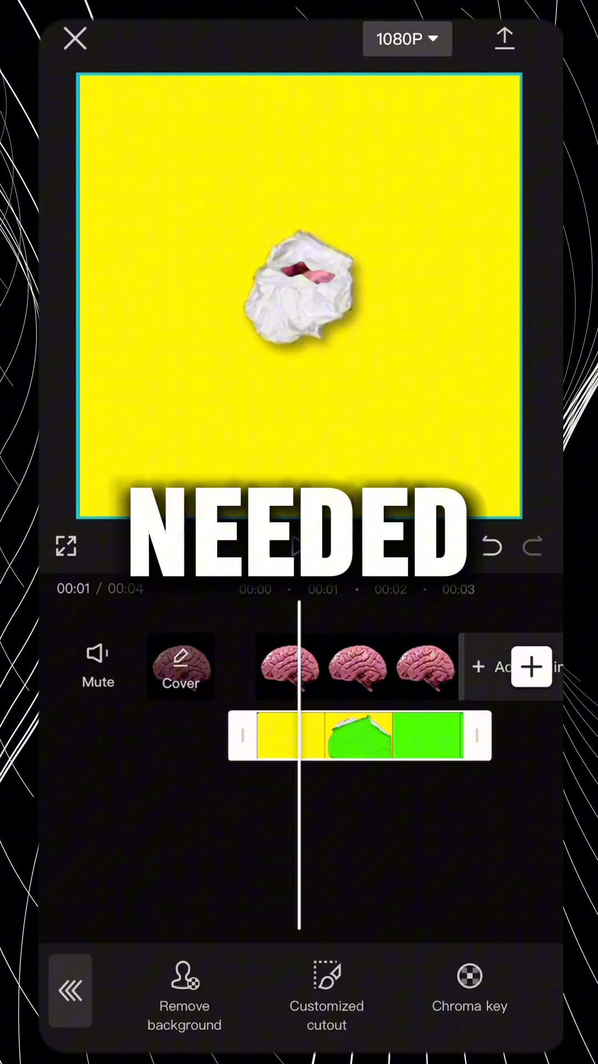
# Step: Overlay the yellow-frame brain video on the swirling background and start chroma-keying its yellow
pyautogui.click(531, 667)
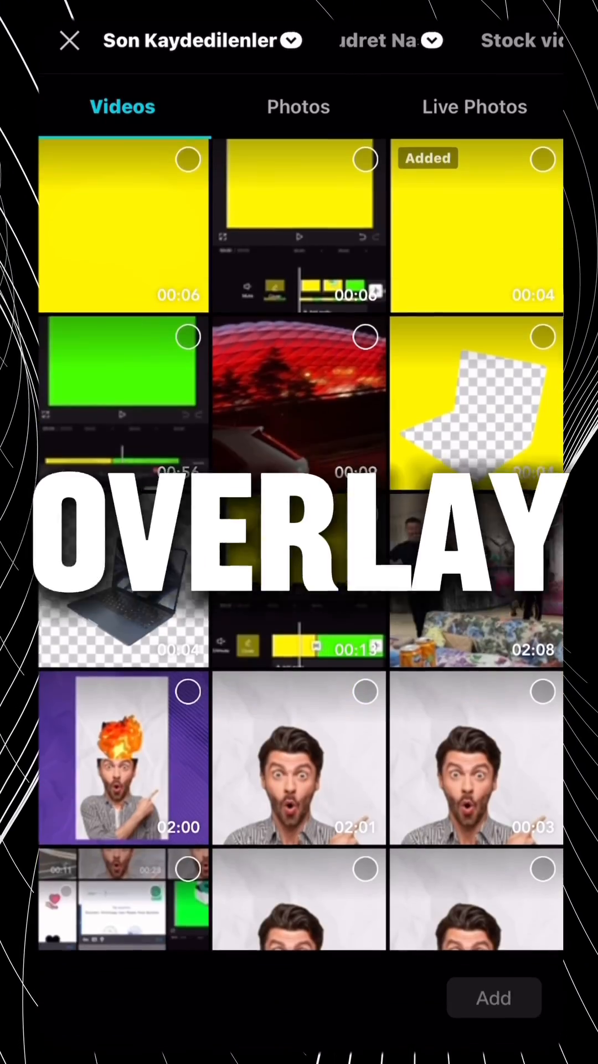
pyautogui.click(494, 998)
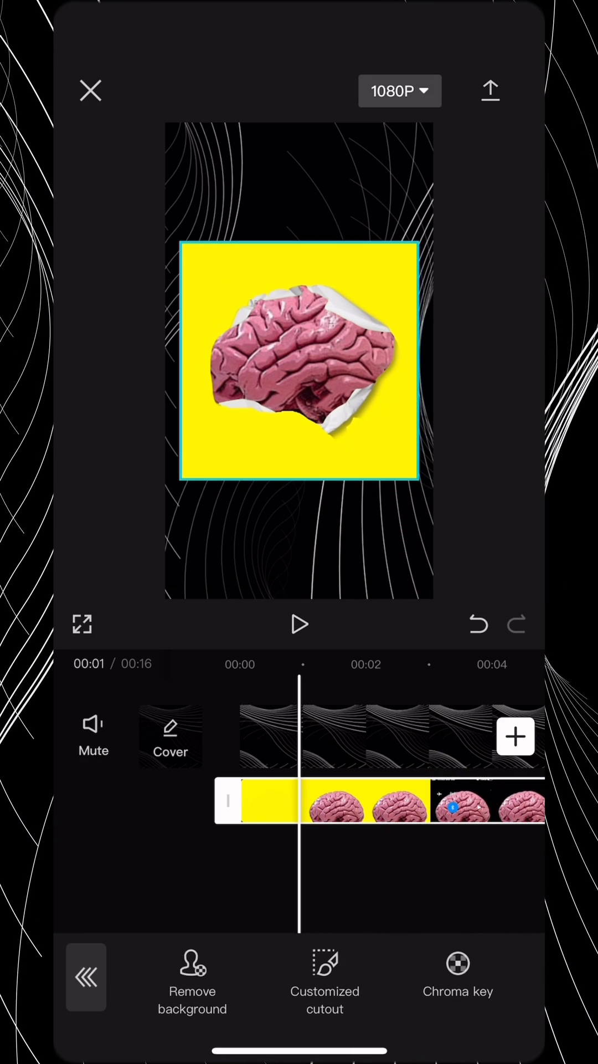
pyautogui.click(458, 977)
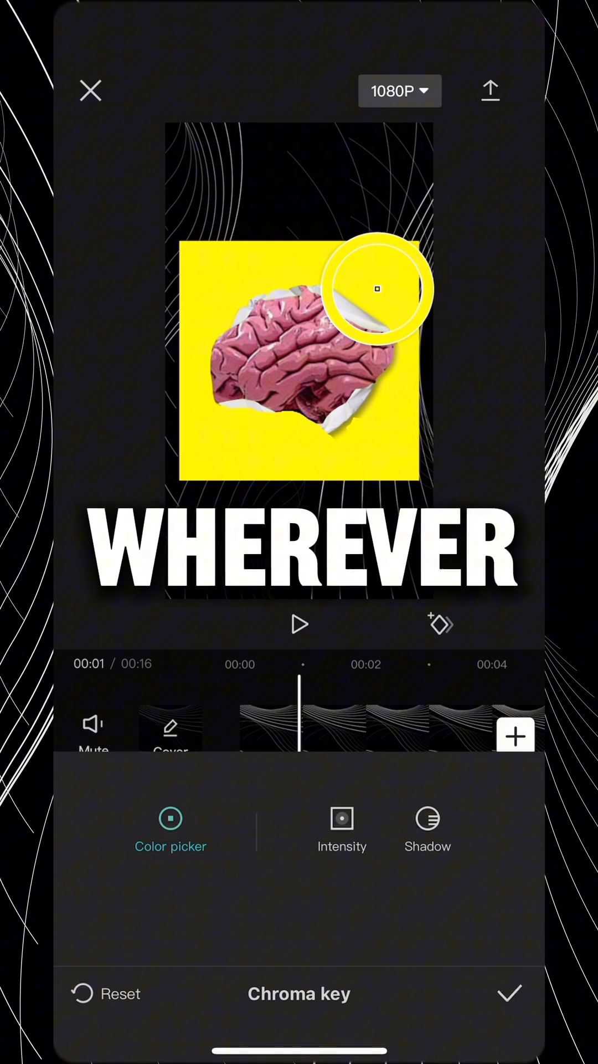